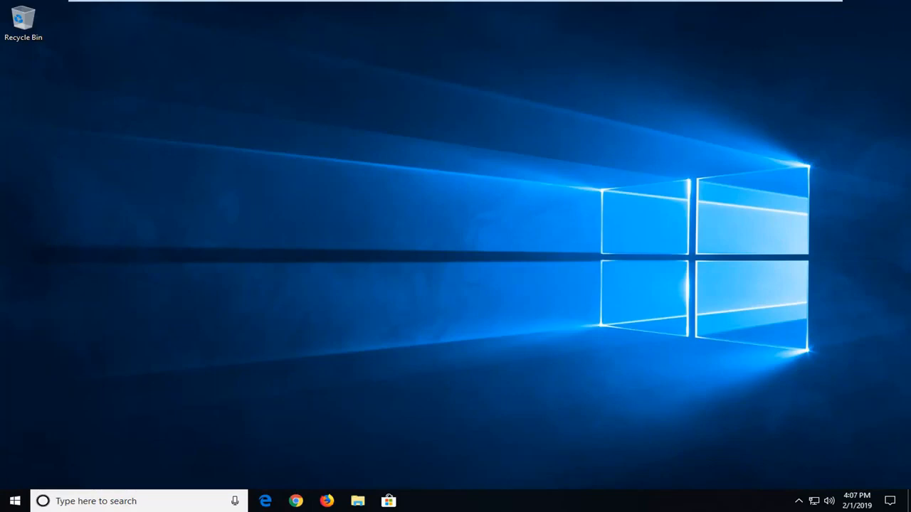
mouse_move(563, 313)
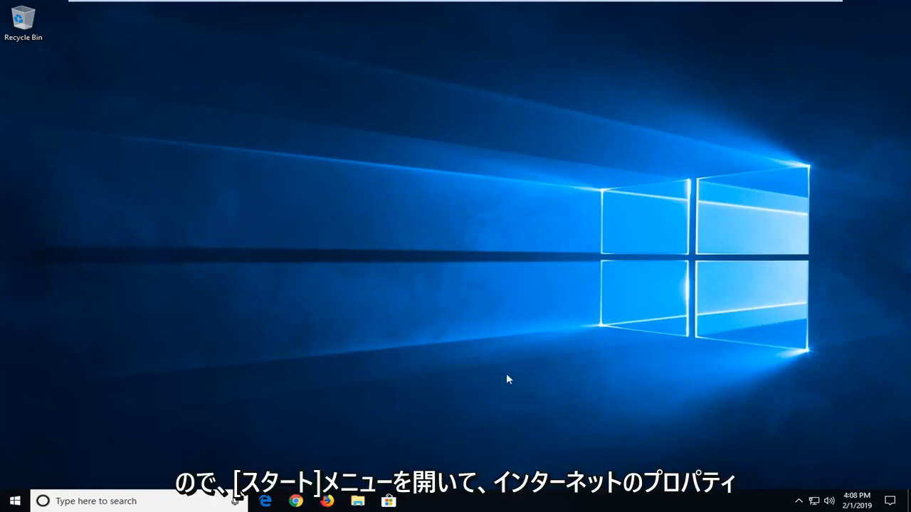
mouse_move(8, 499)
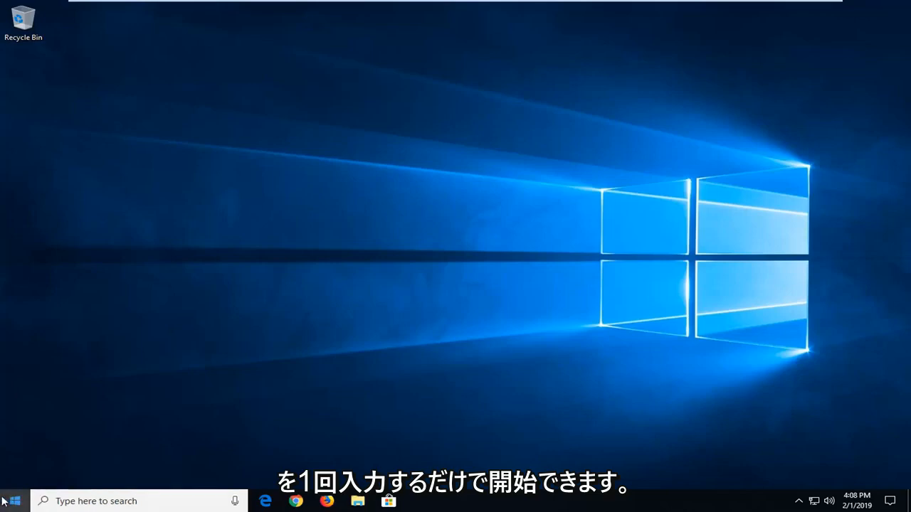
Search the Start menu for 'internet' and launch Internet Options from the results.
click(12, 501)
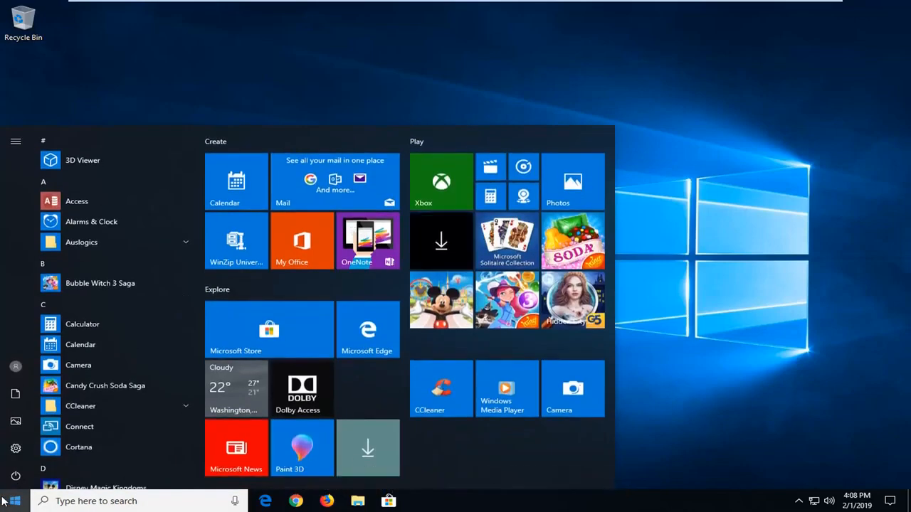
text(internet properties)
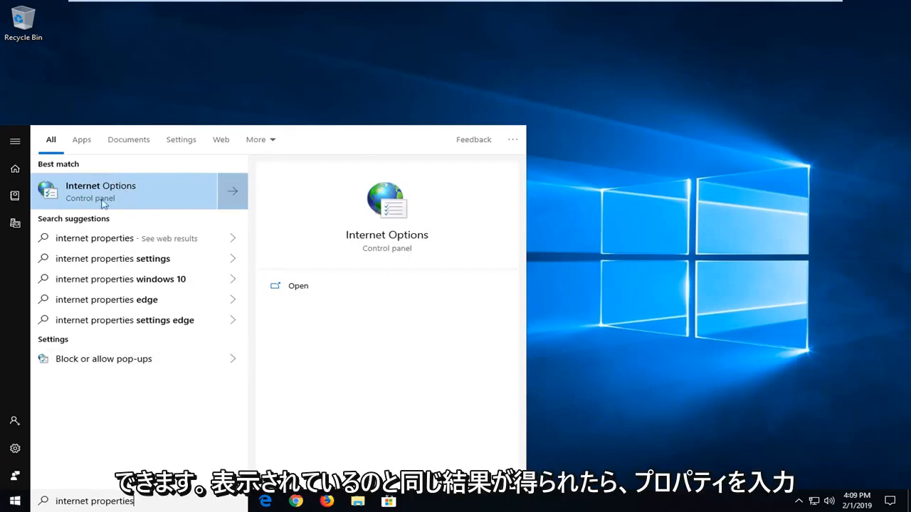
click(117, 197)
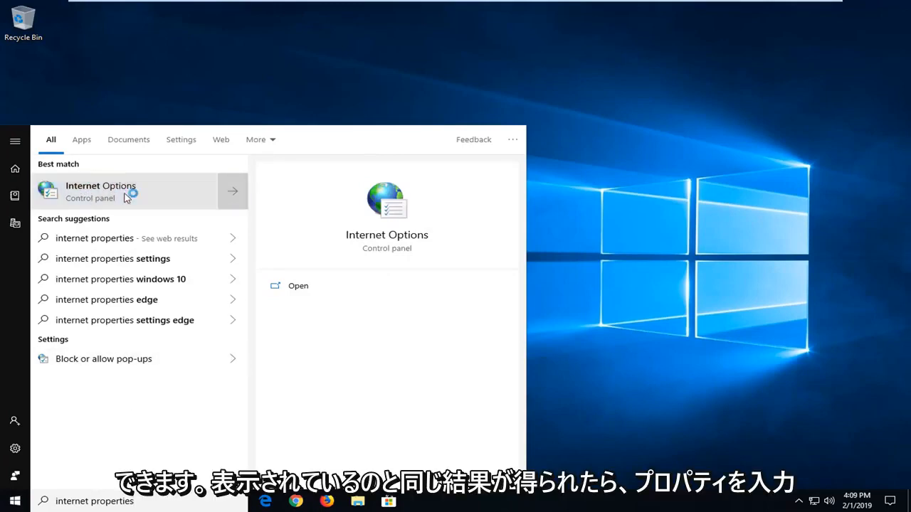
click(99, 191)
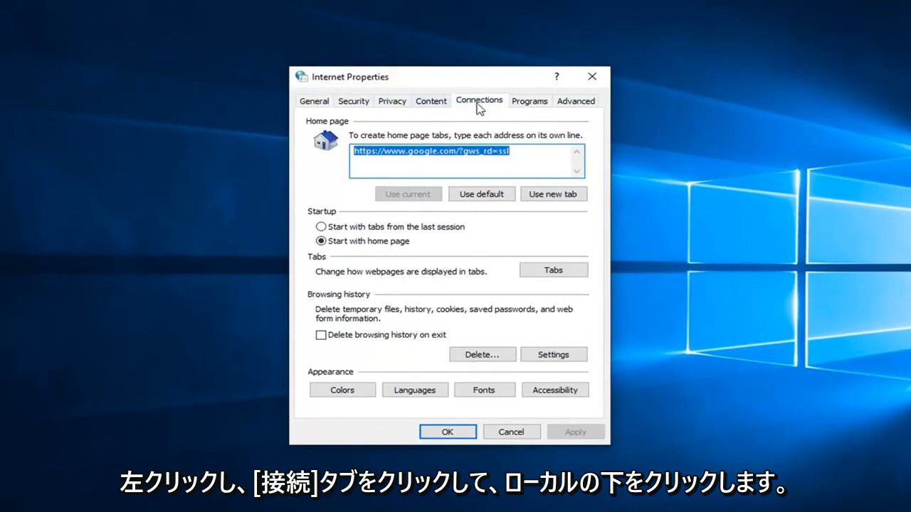
Show the Connections page with the dial-up/VPN list and LAN settings.
click(478, 99)
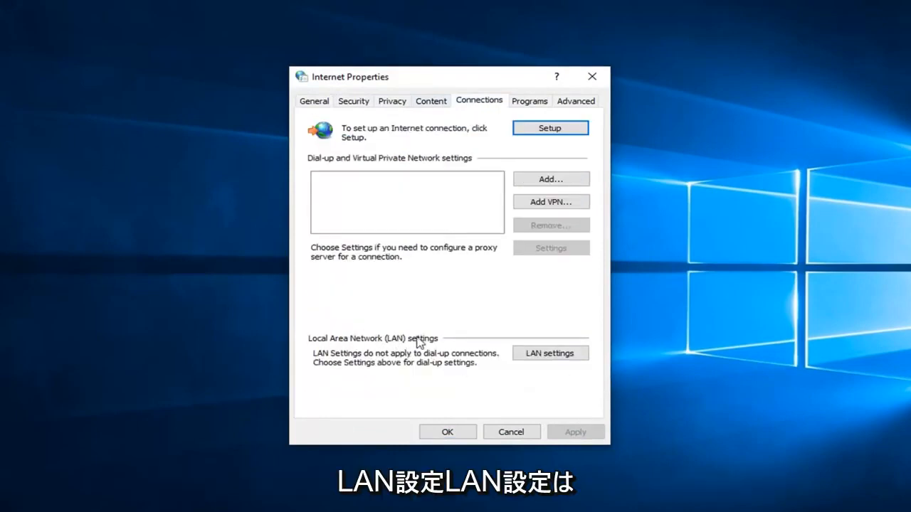
mouse_move(332, 376)
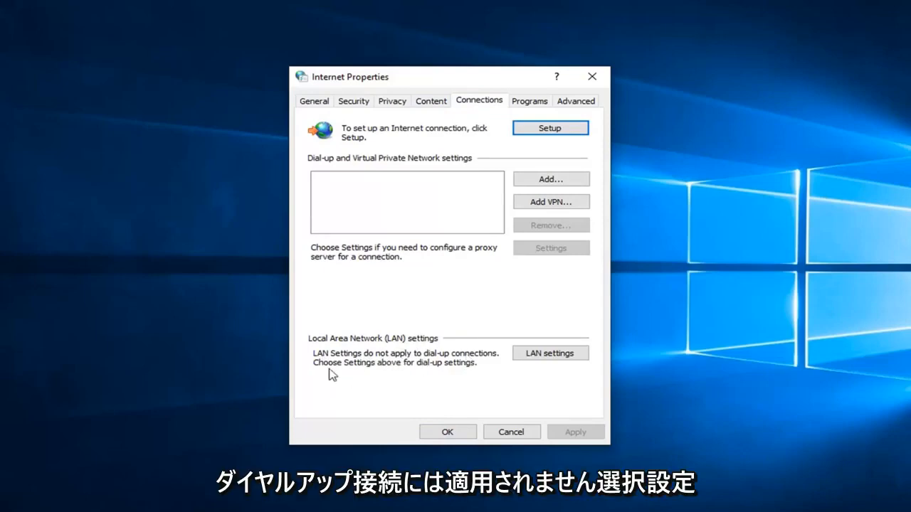
mouse_move(608, 151)
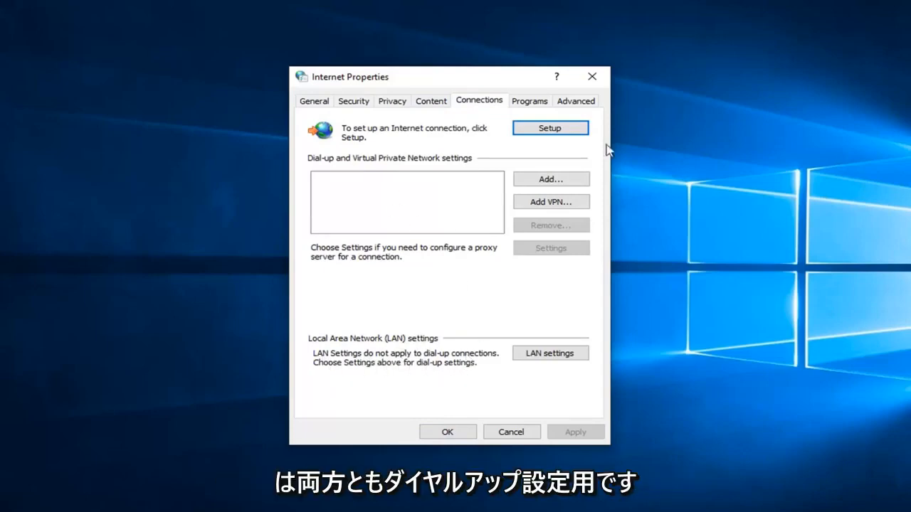
mouse_move(429, 234)
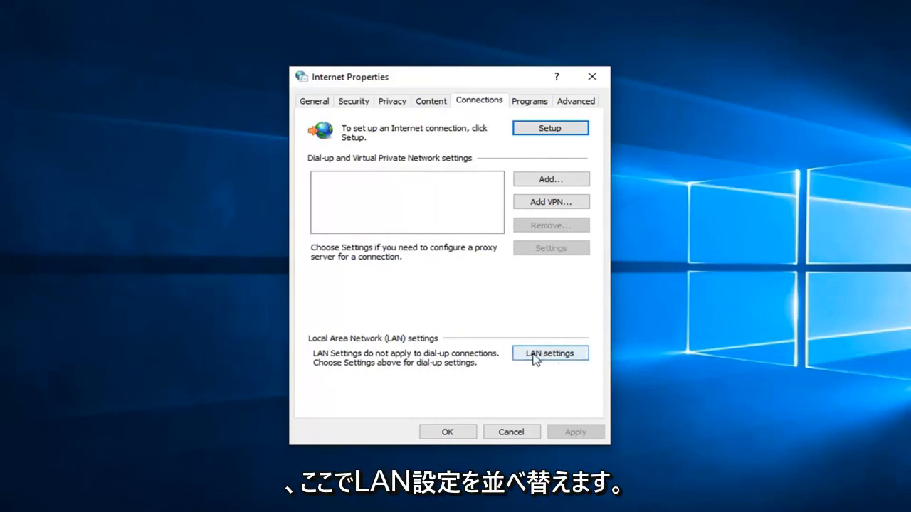
Uncheck 'Use a proxy server for your LAN' in LAN settings and confirm both dialogs.
click(549, 353)
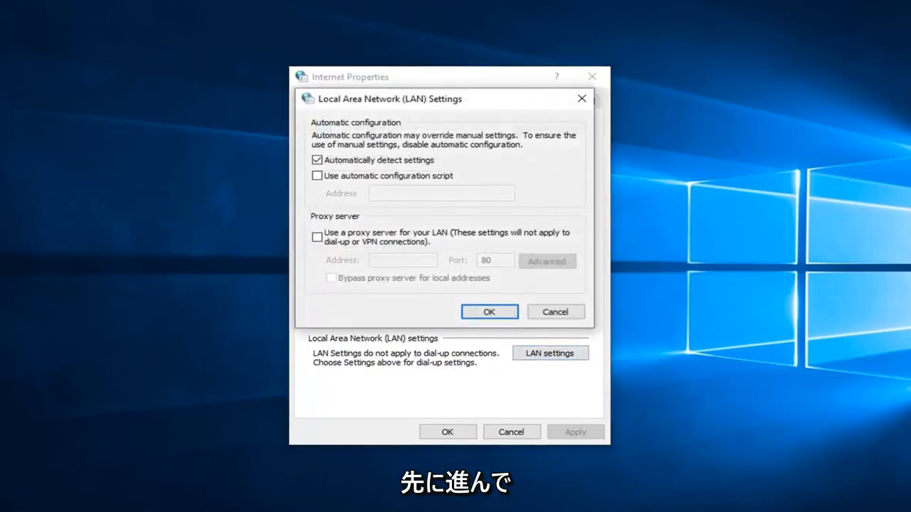
click(316, 237)
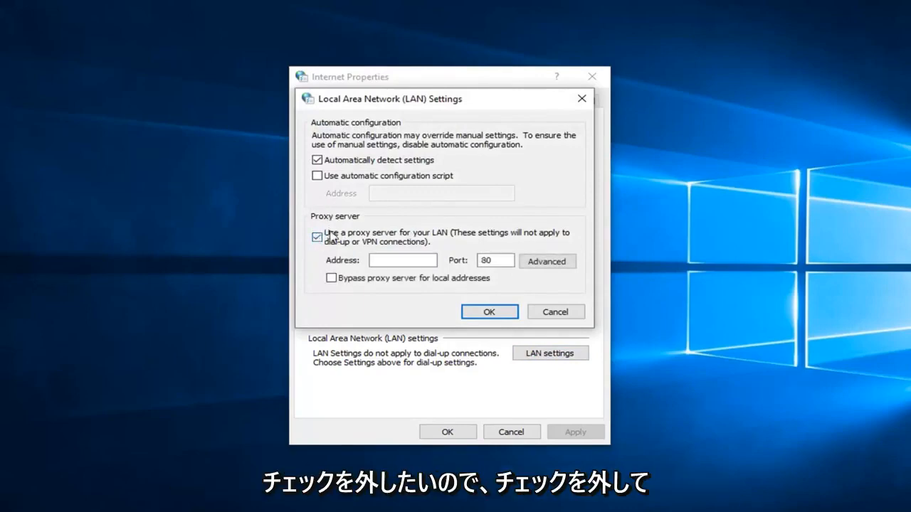
click(316, 236)
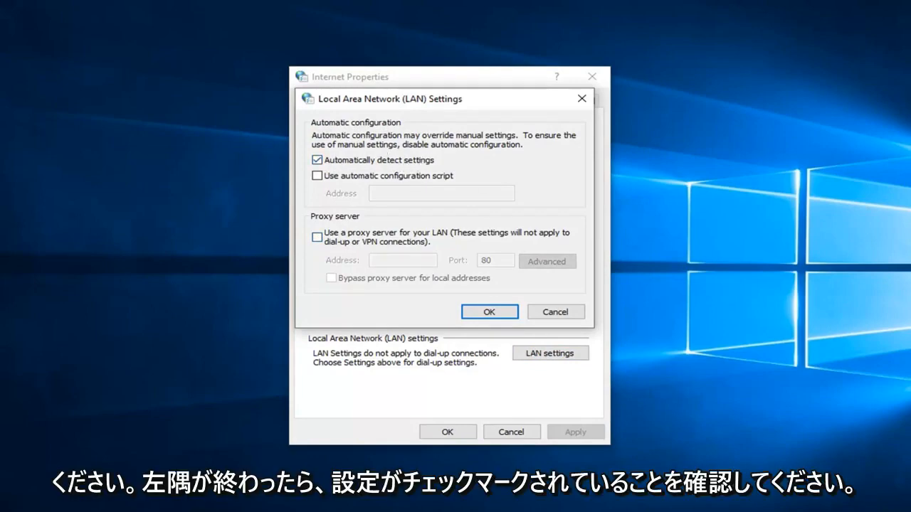
click(490, 311)
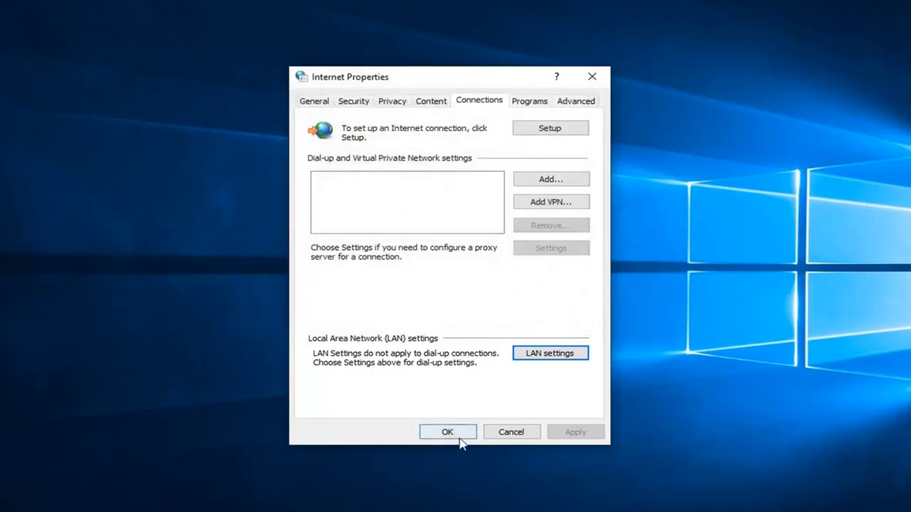
click(447, 432)
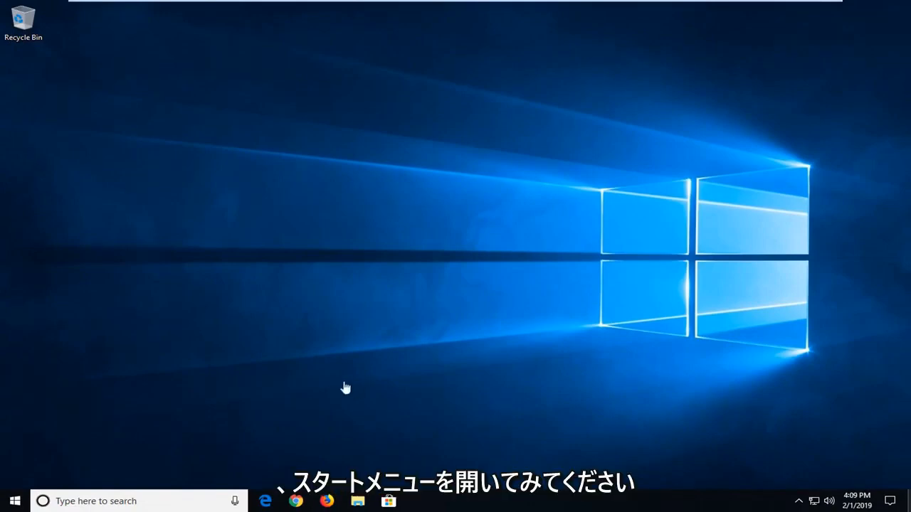
Search for cmd and show the launch options for Command Prompt to run it as administrator.
click(9, 502)
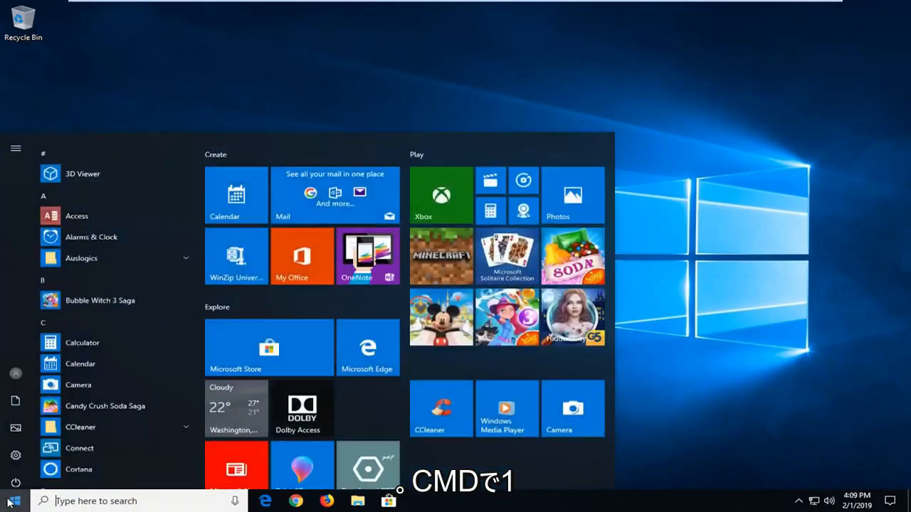
click(128, 501)
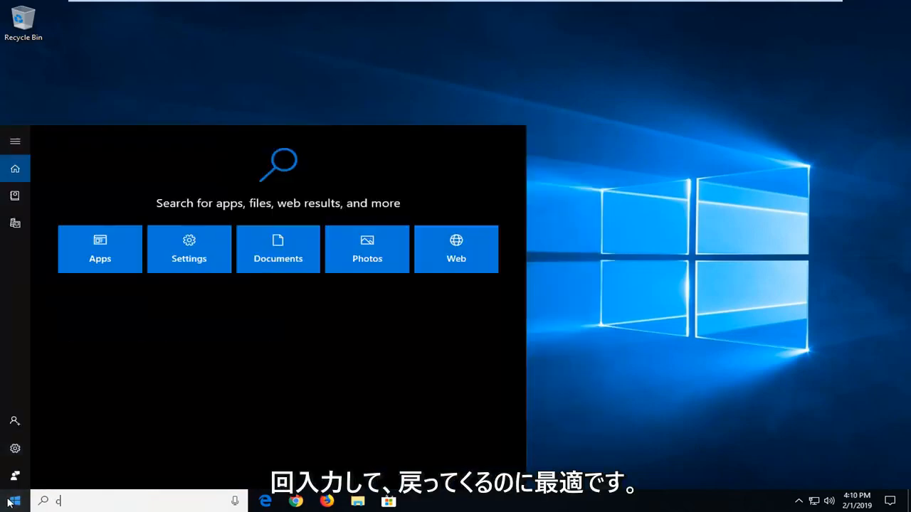
text(md)
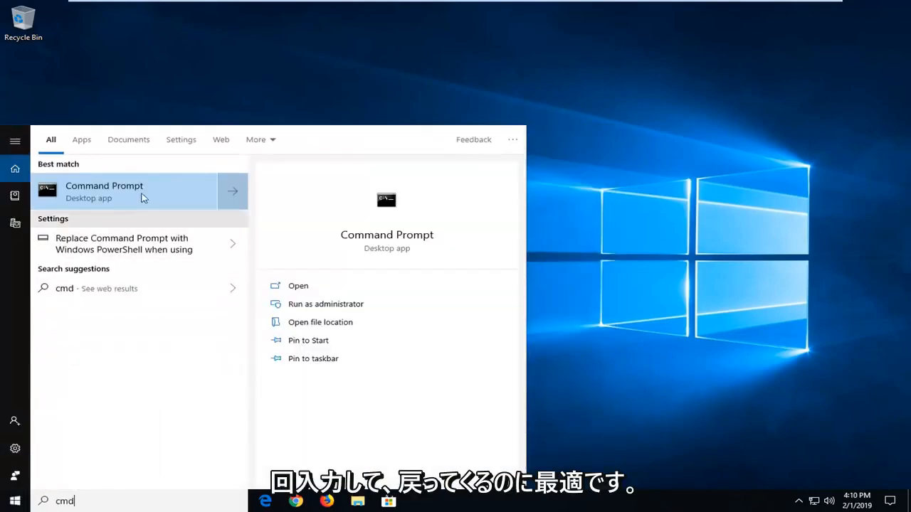
right_click(104, 191)
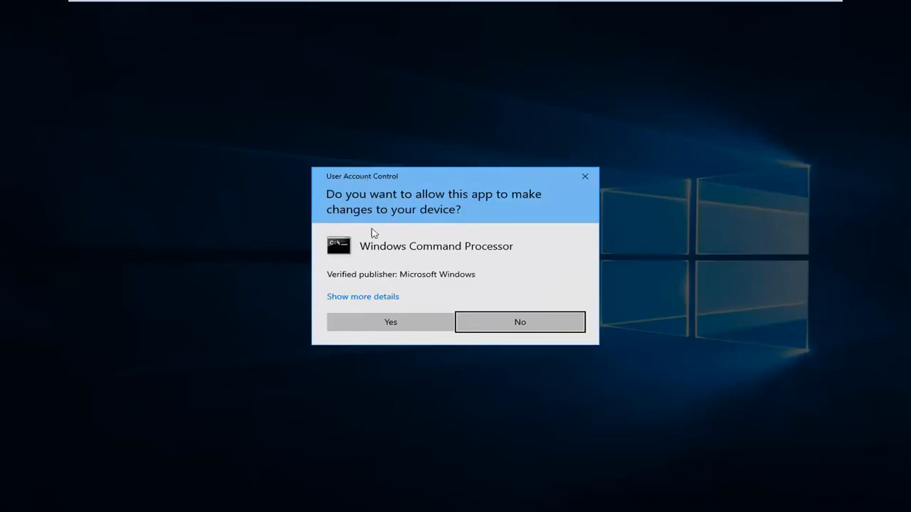
Allow the elevated Command Prompt and run ipconfig /flushdns to clear the DNS cache.
click(390, 322)
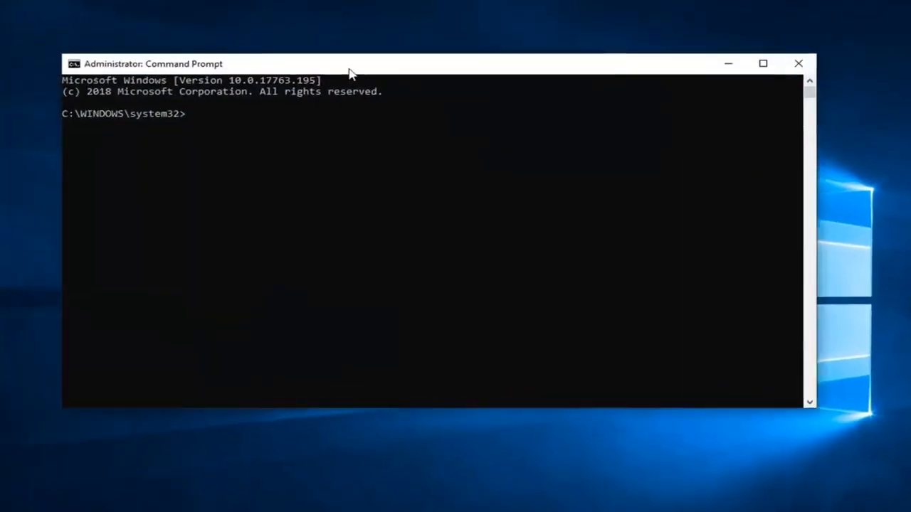
text(ip)
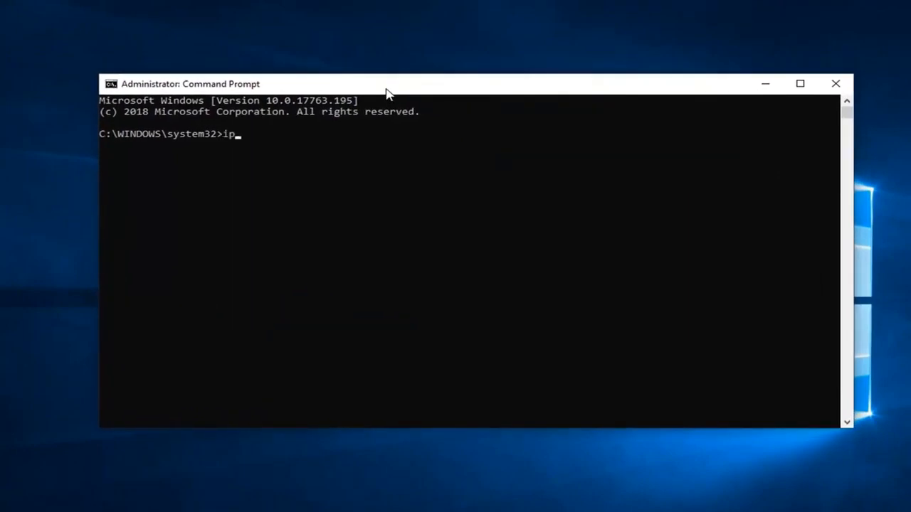
text(config)
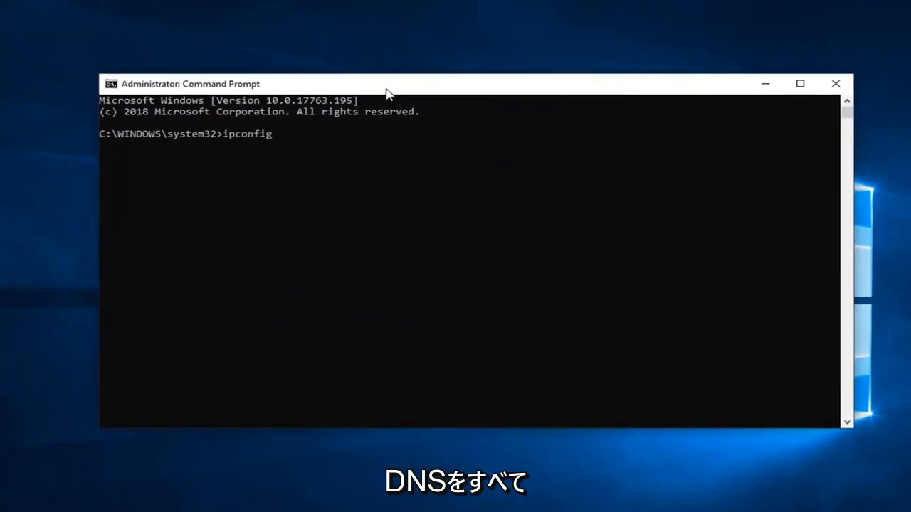
text(/)
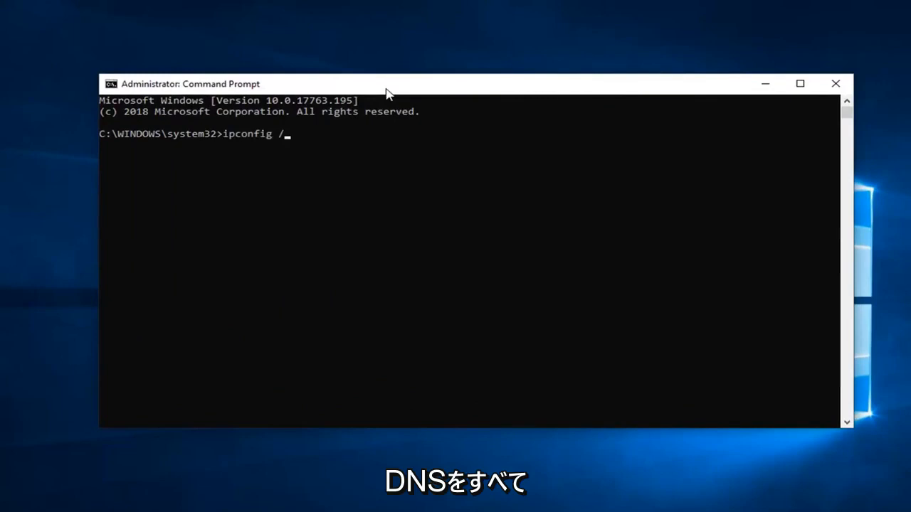
text(flushdns)
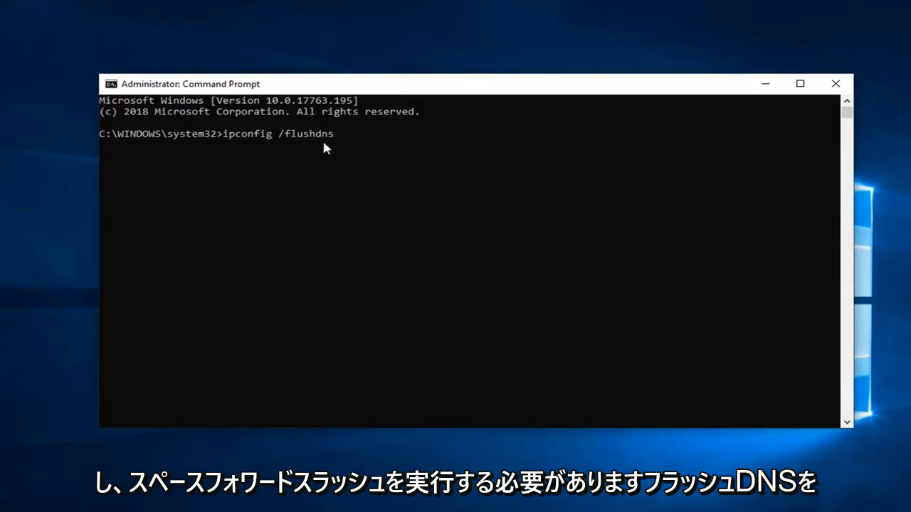
key(Enter)
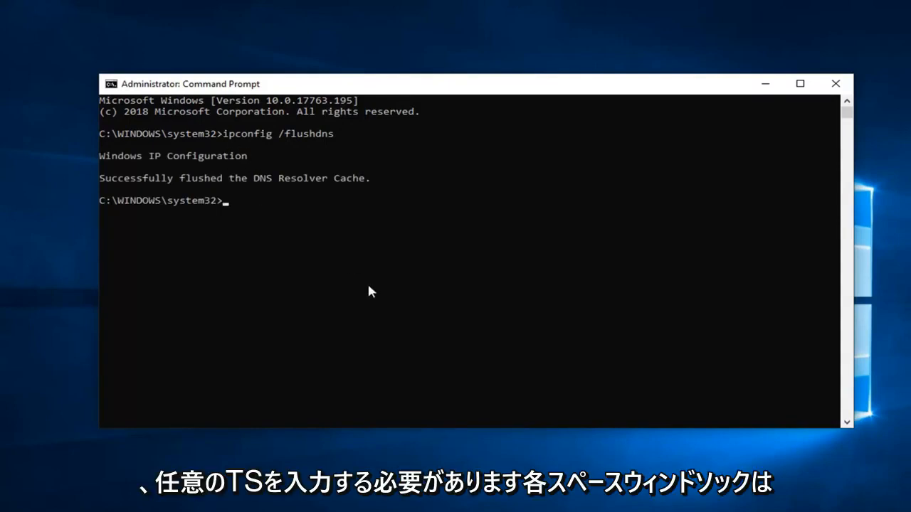
Run netsh winsock reset, then close the Command Prompt window.
text(netsh w)
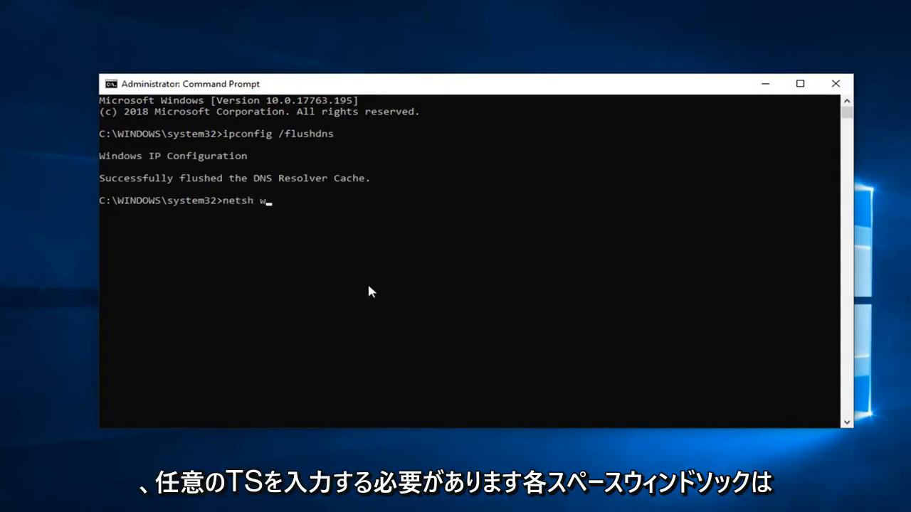
text(insock)
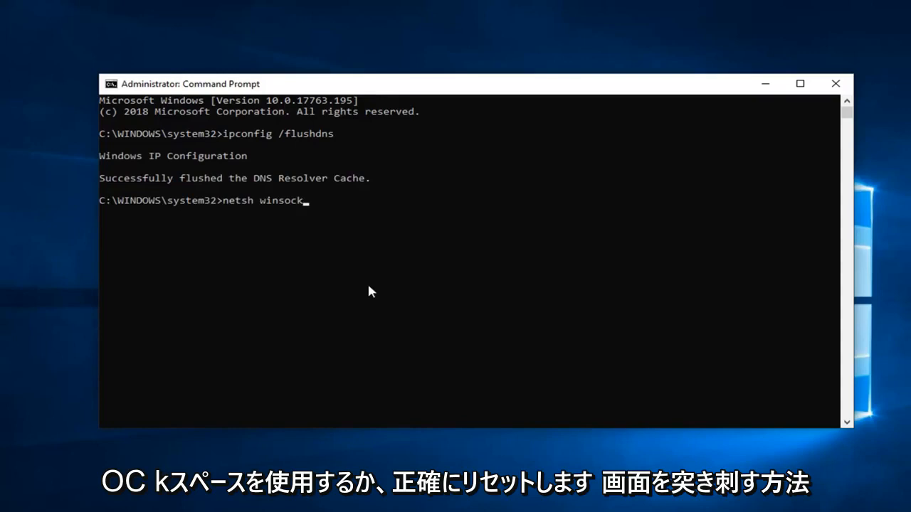
text(r)
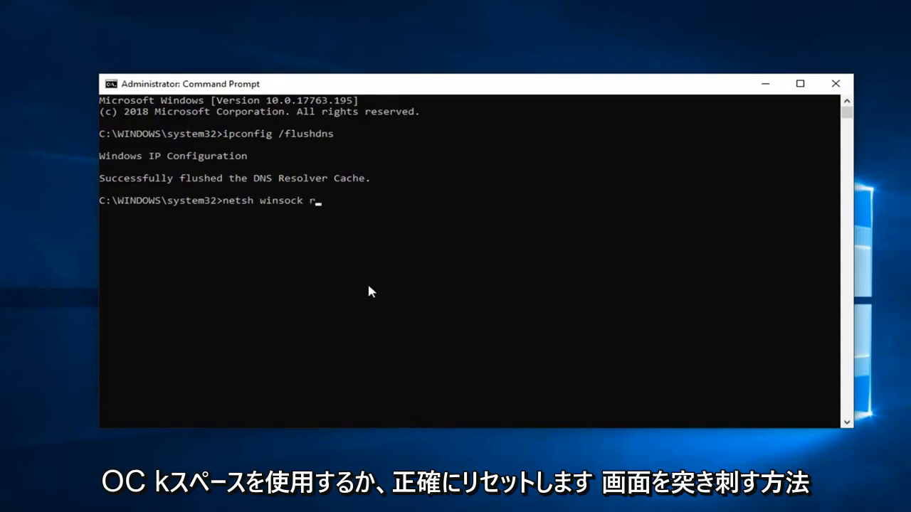
text(eset)
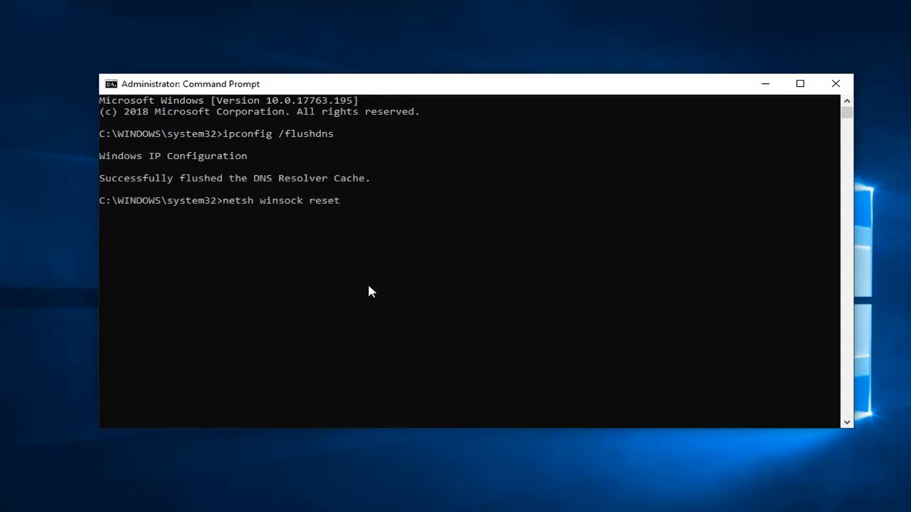
key(Enter)
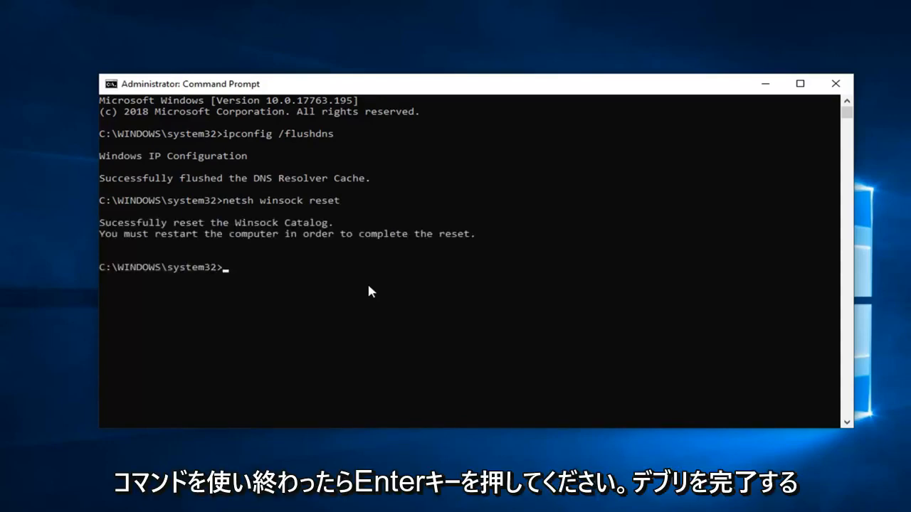
mouse_move(237, 287)
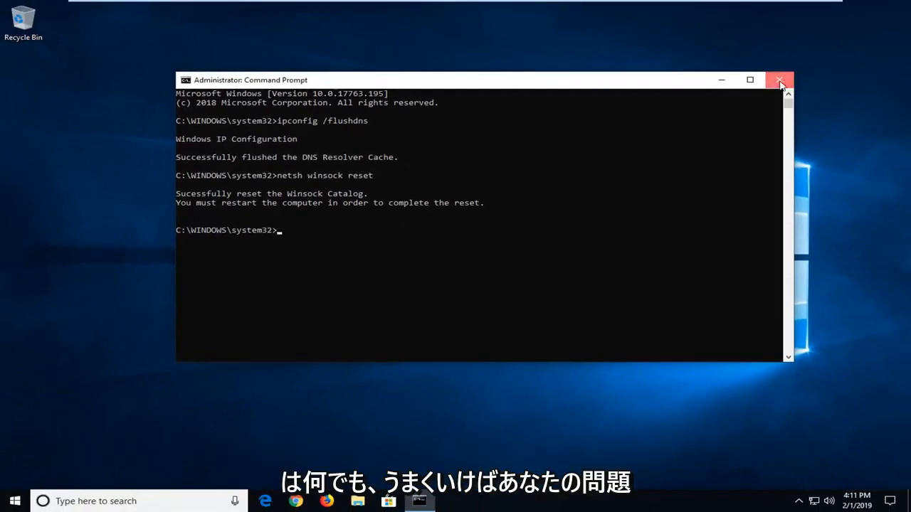
click(778, 79)
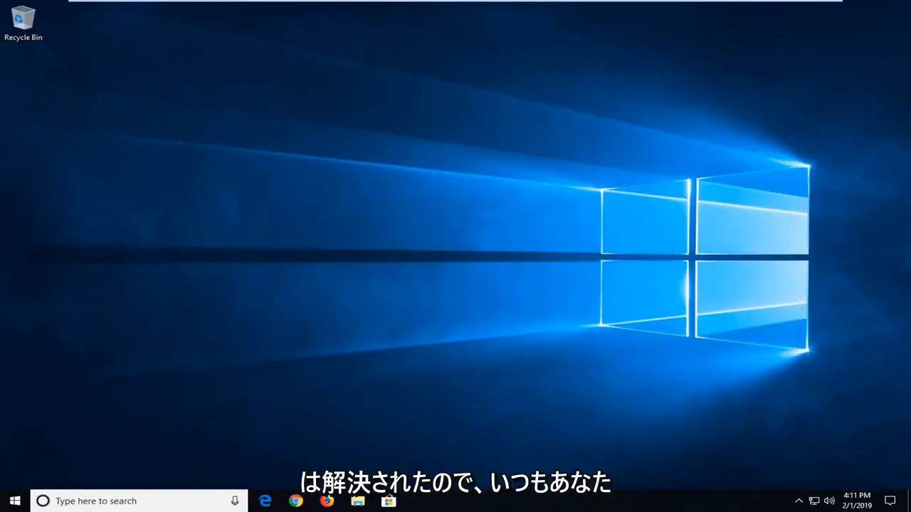